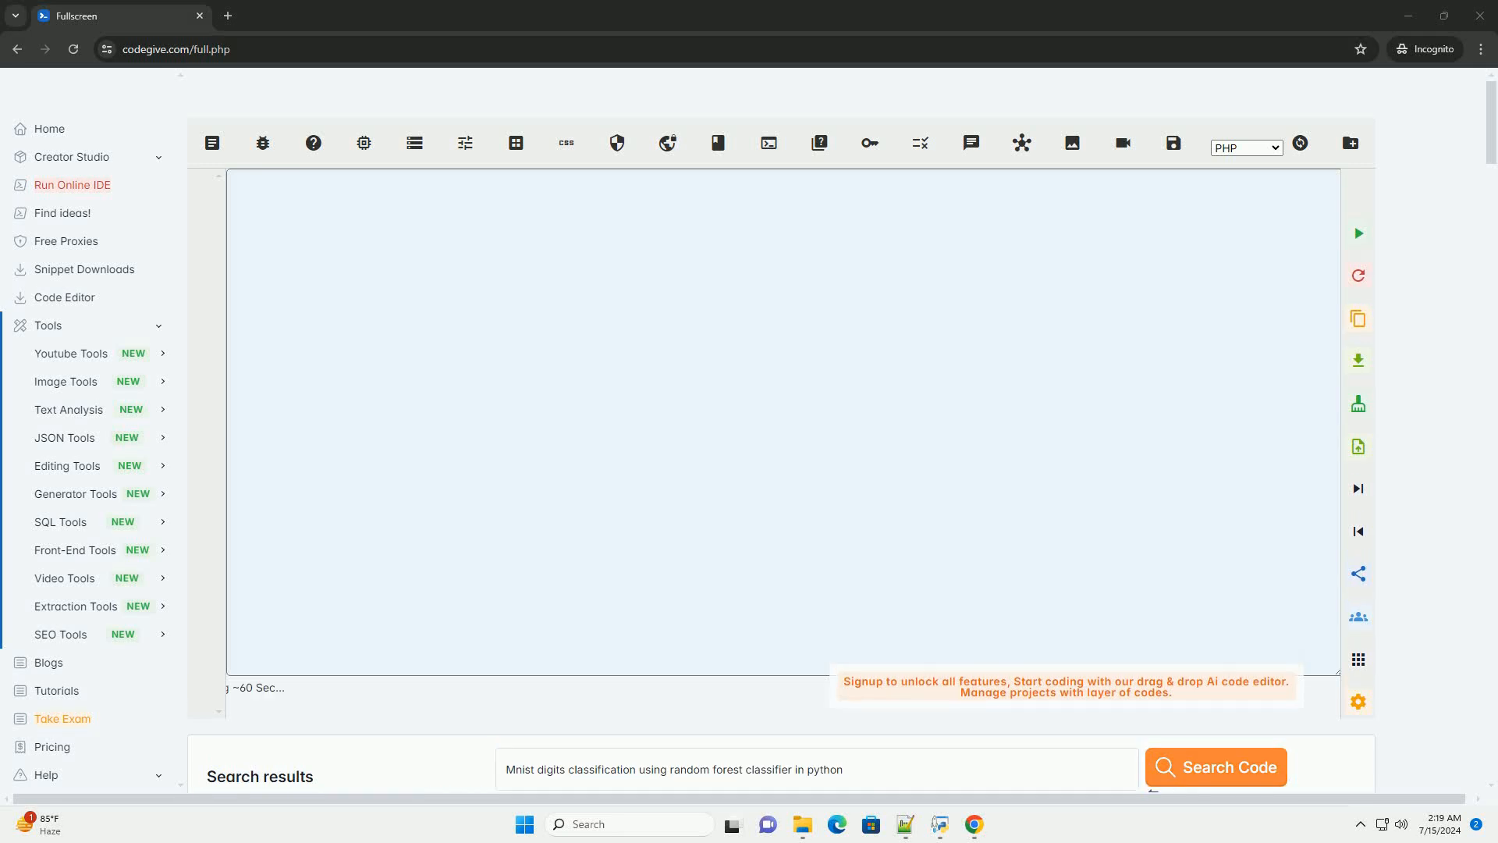
Step: Generate an MNIST random-forest tutorial with import lines and dataset loading into the editor
left_click(1213, 765)
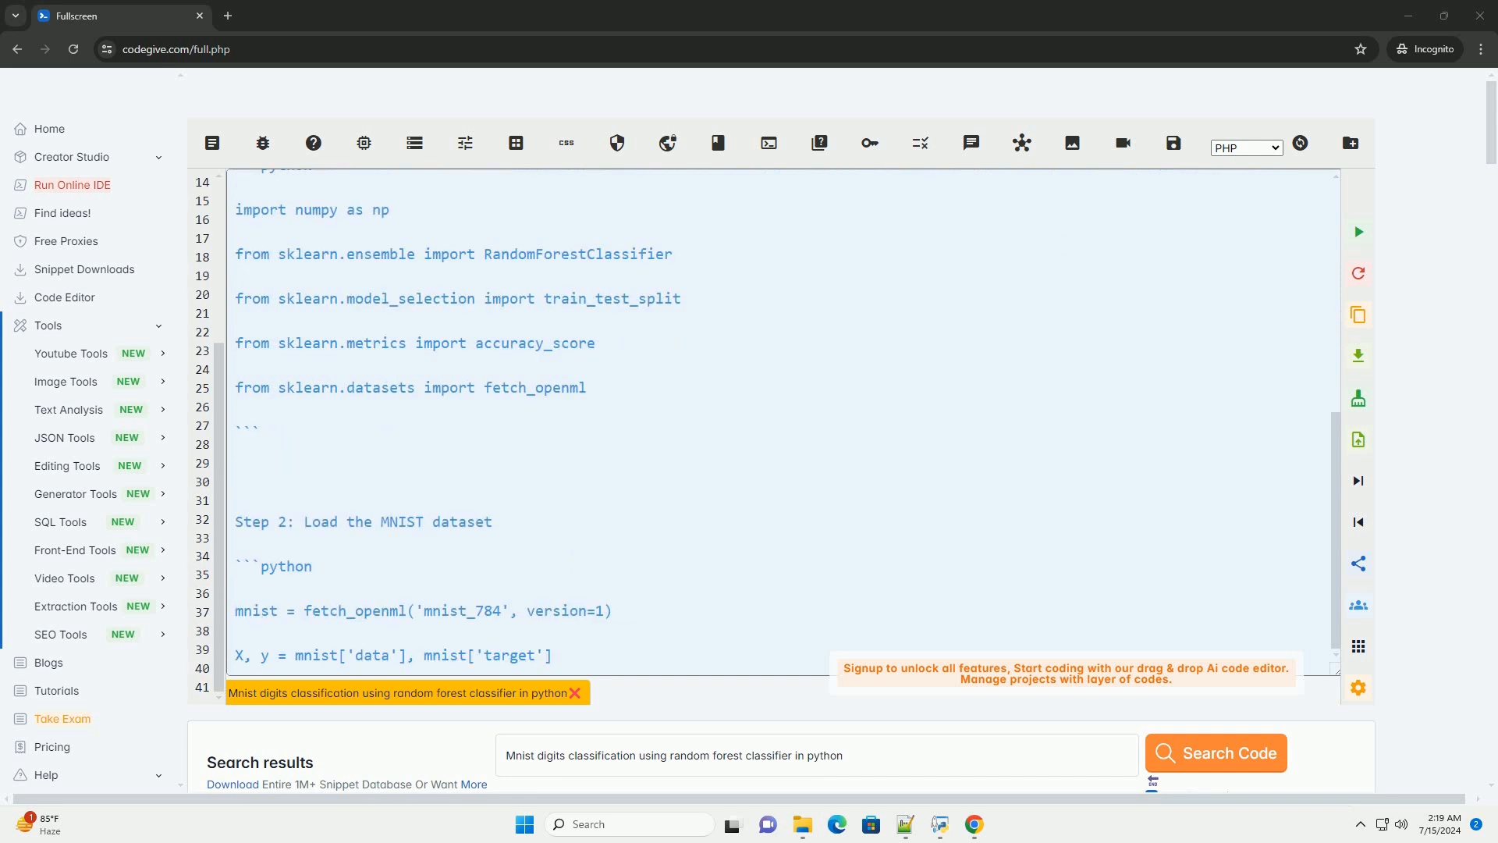
Step: Follow the streaming tutorial through normalization, splitting, training, prediction and accuracy steps
scroll("down", 3)
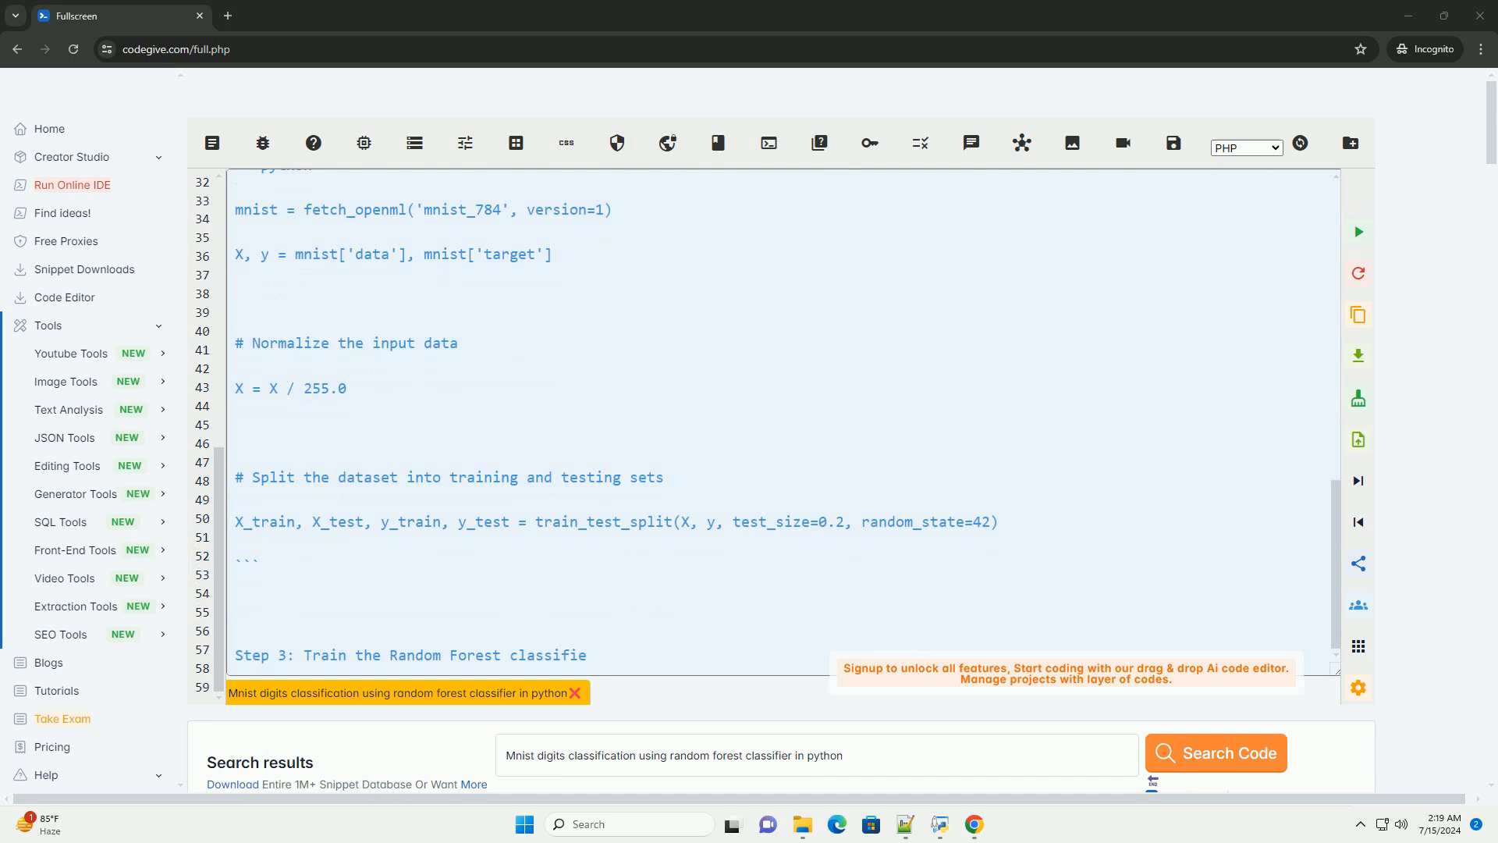
scroll("down", 3)
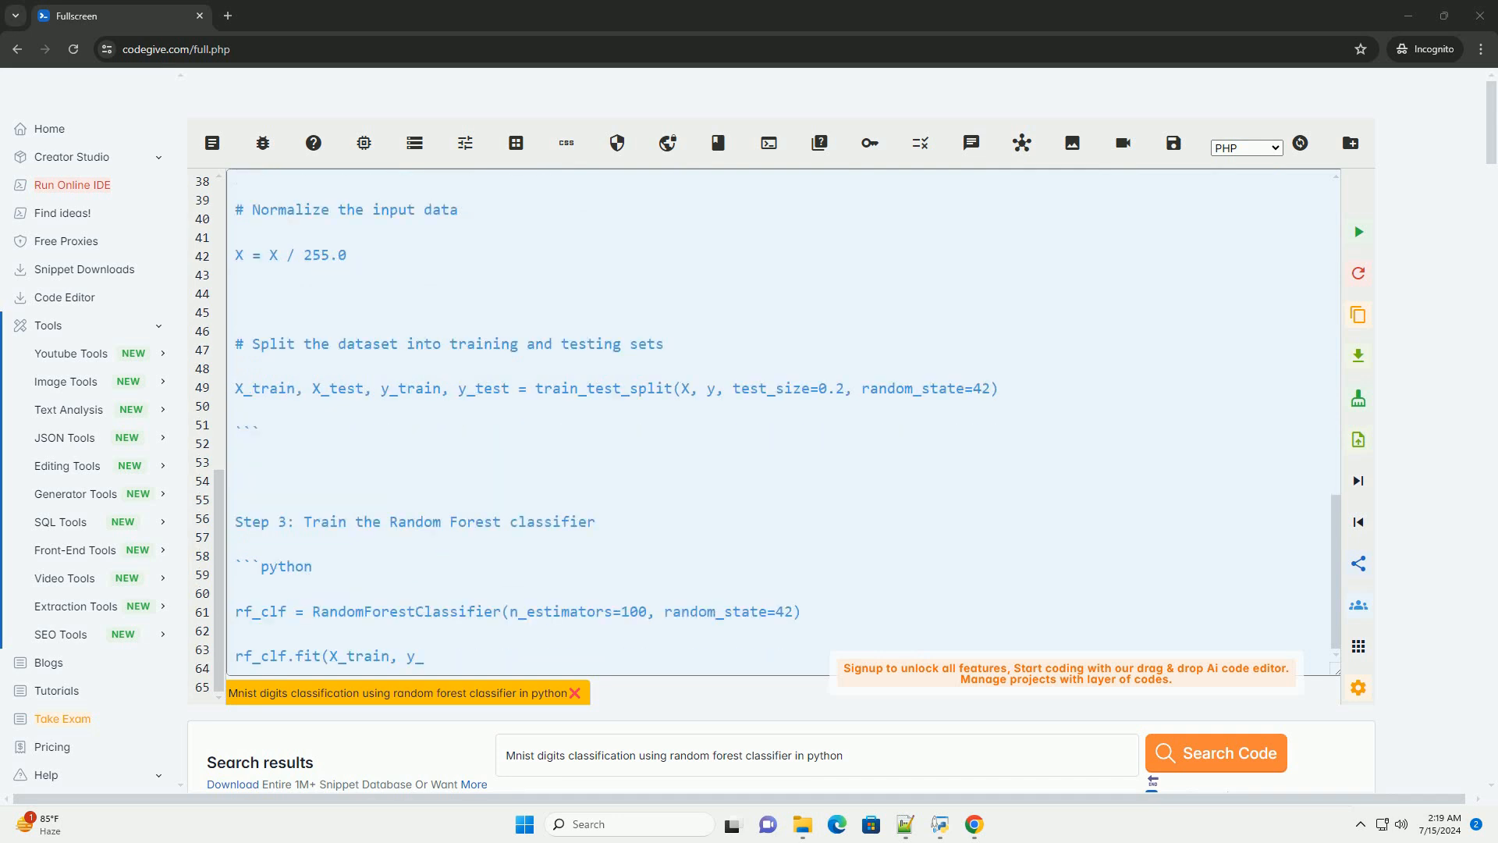
scroll("down", 3)
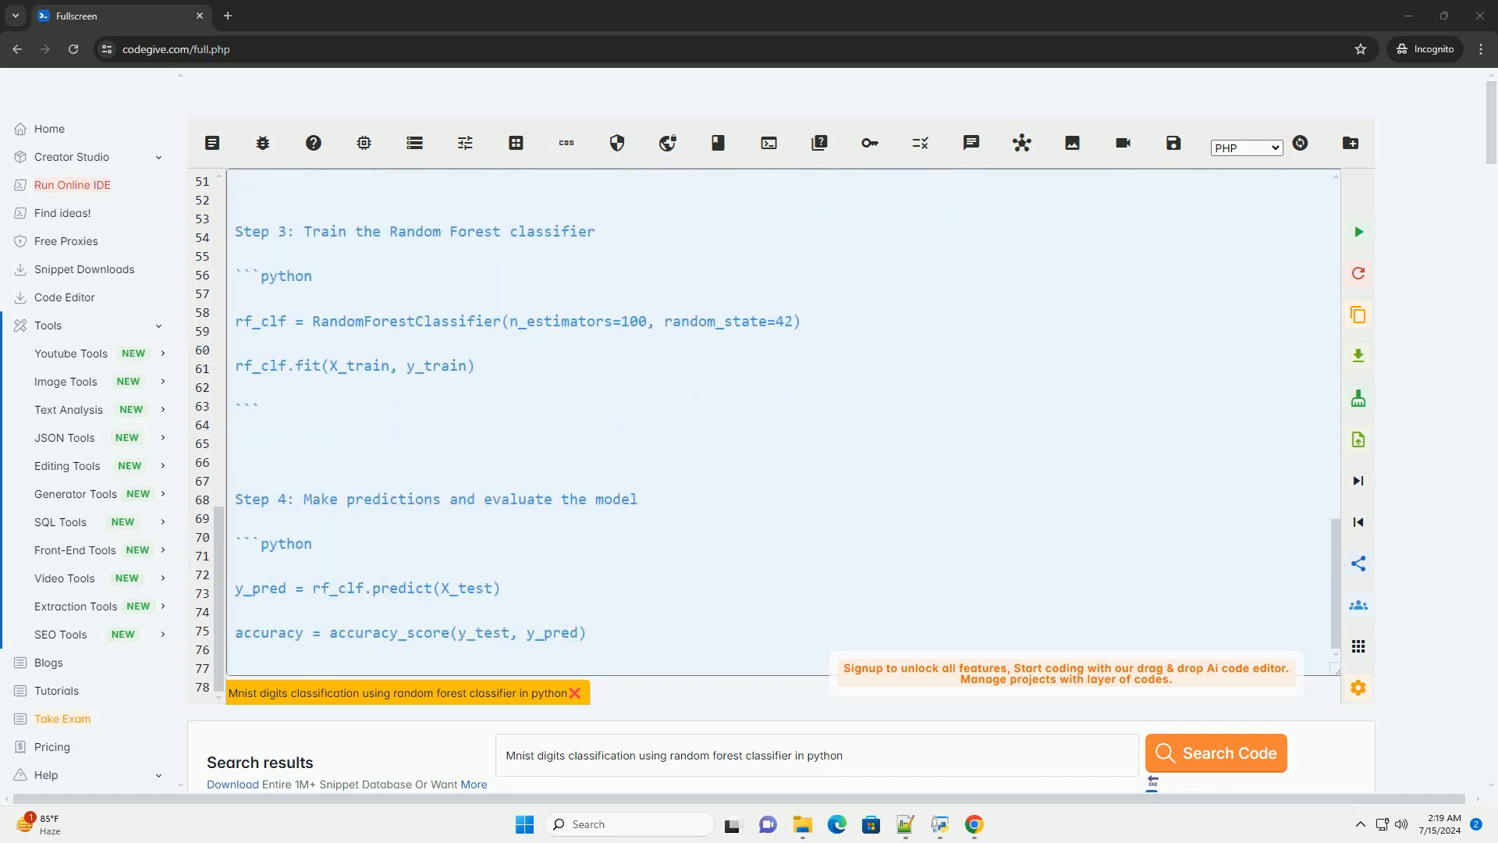
scroll("down", 3)
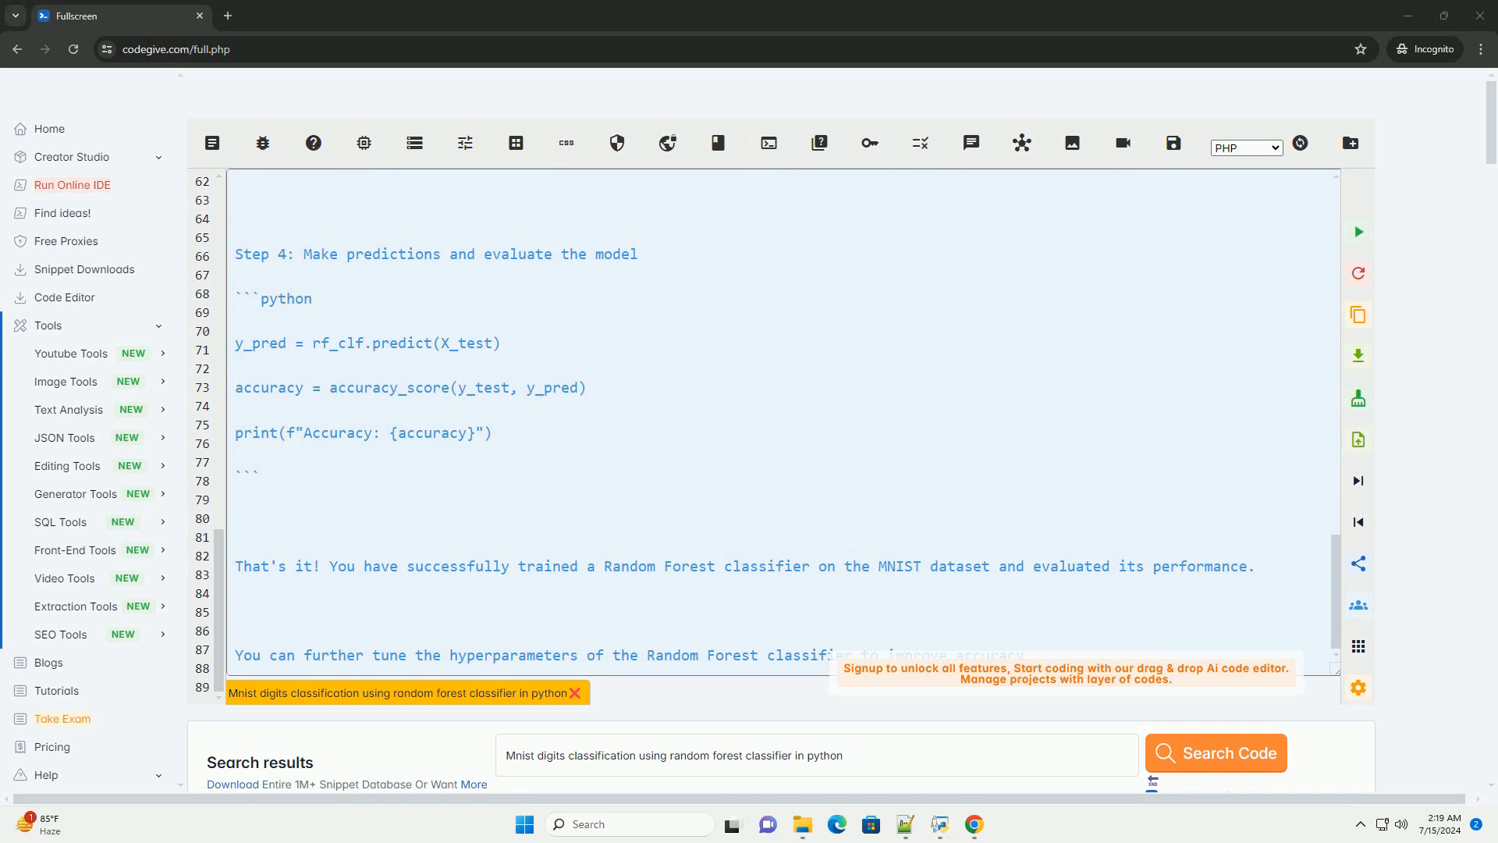
scroll("down", 3)
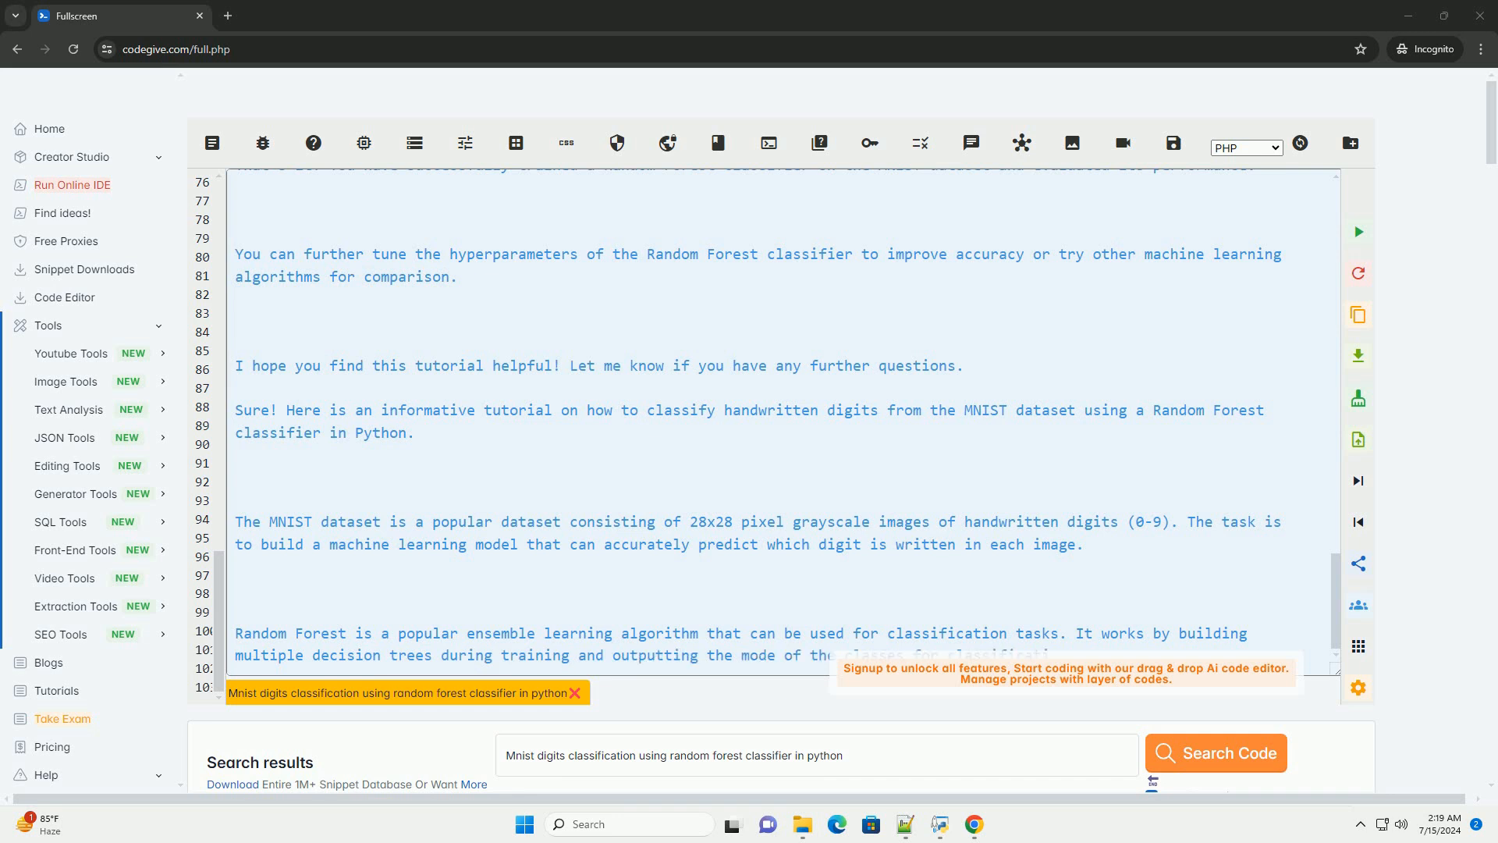
Step: Scroll to the conclusion and the second MNIST and random forest overview
scroll("down", 3)
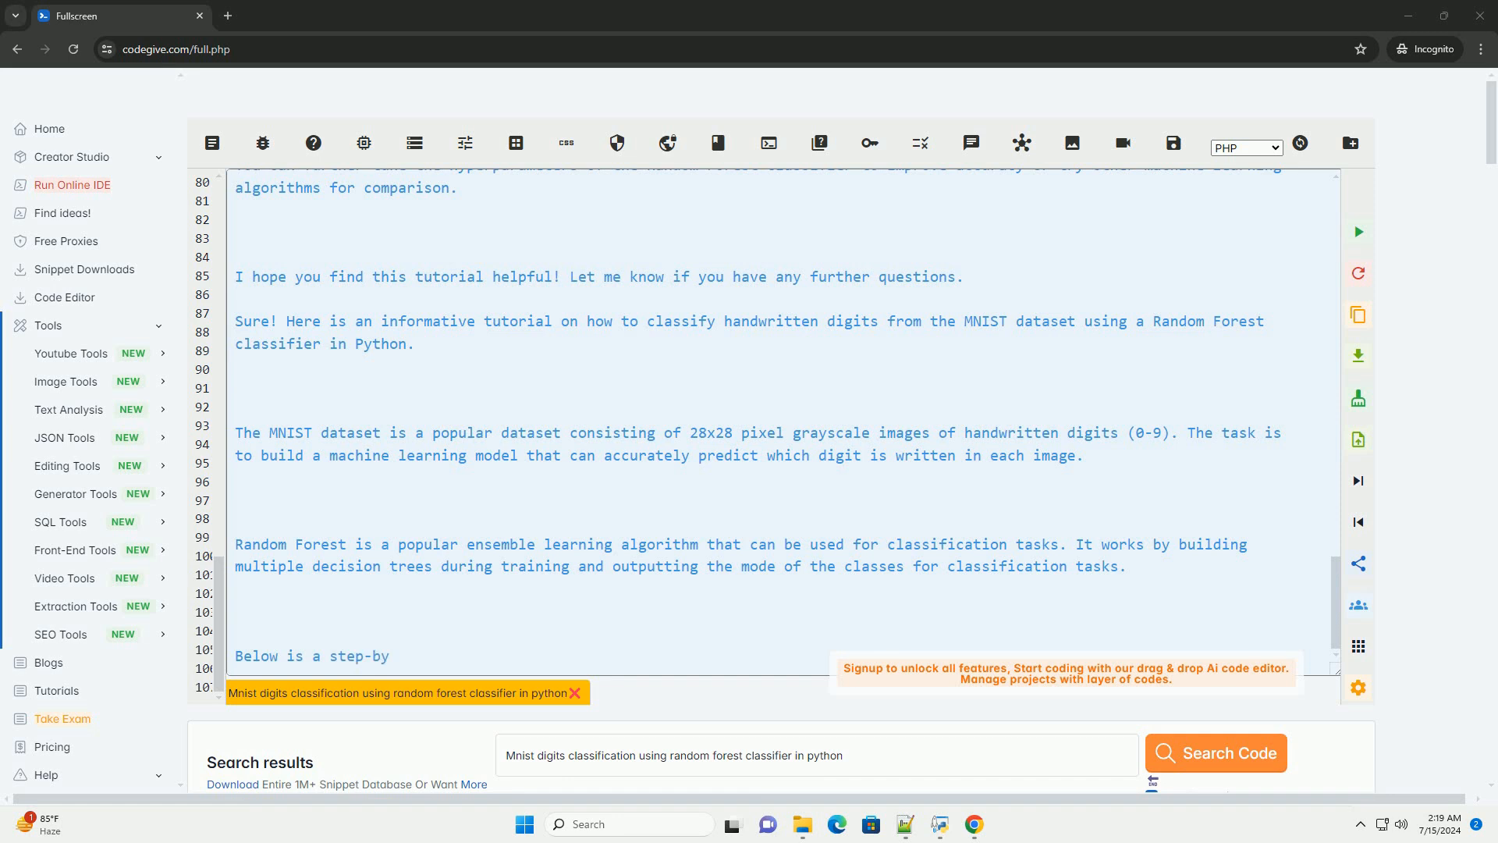